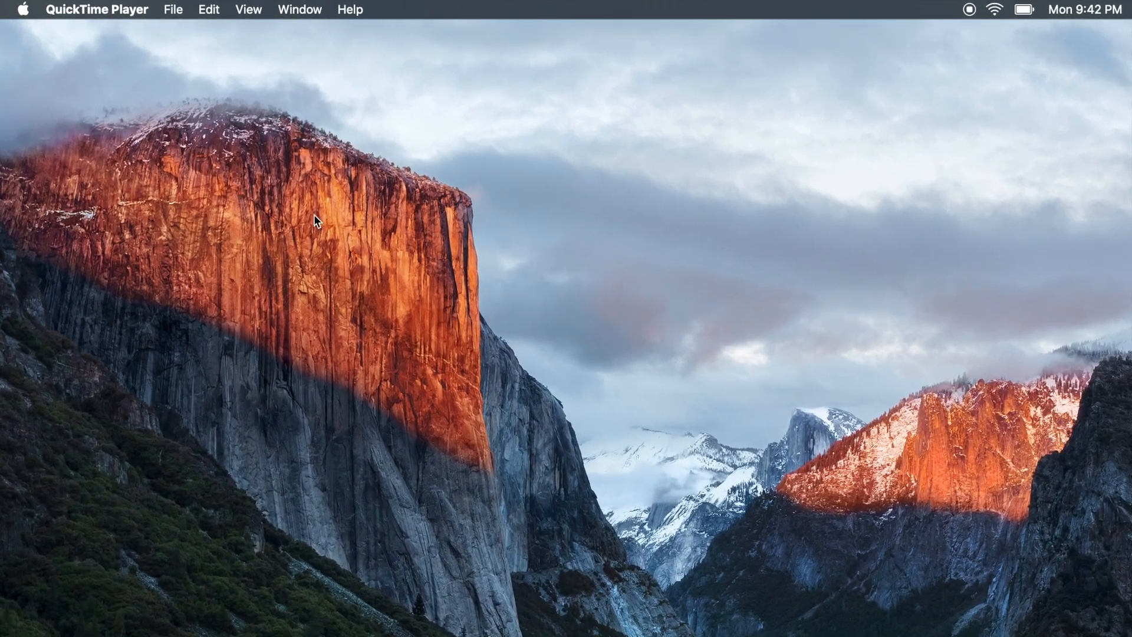
Check the pending update count and launch the App Store from the Dock
click(23, 10)
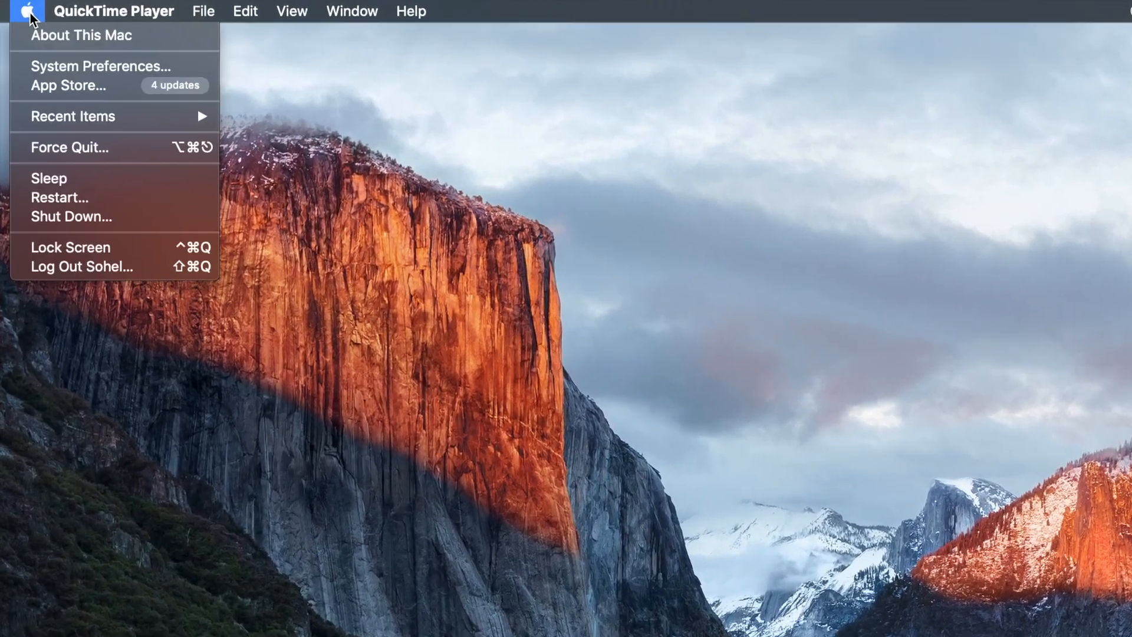
mouse_move(109, 112)
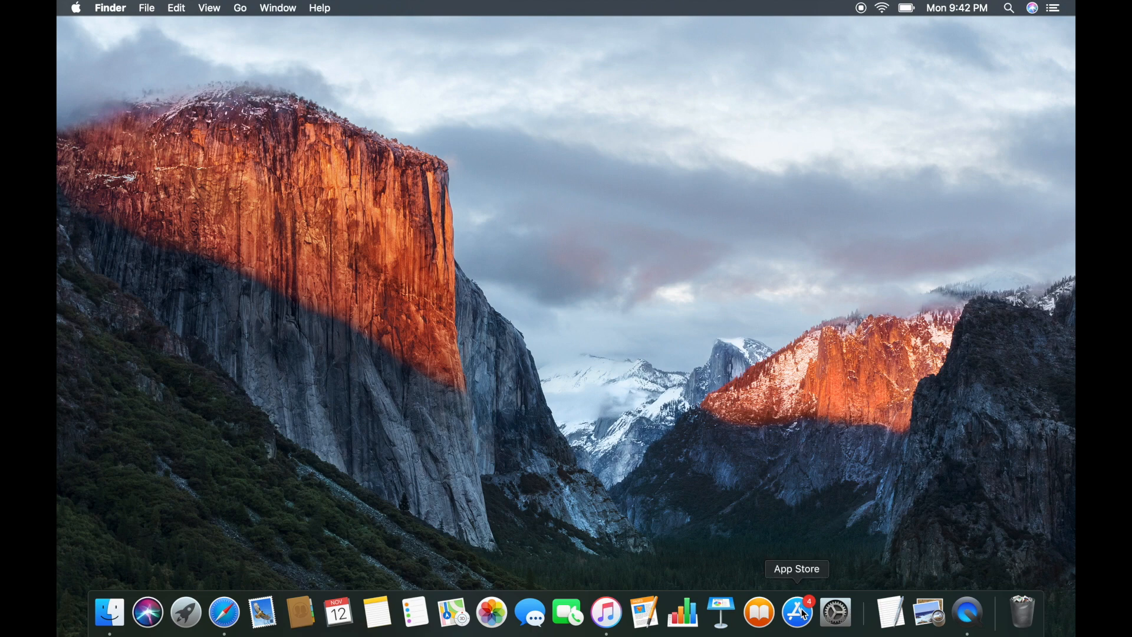
click(795, 611)
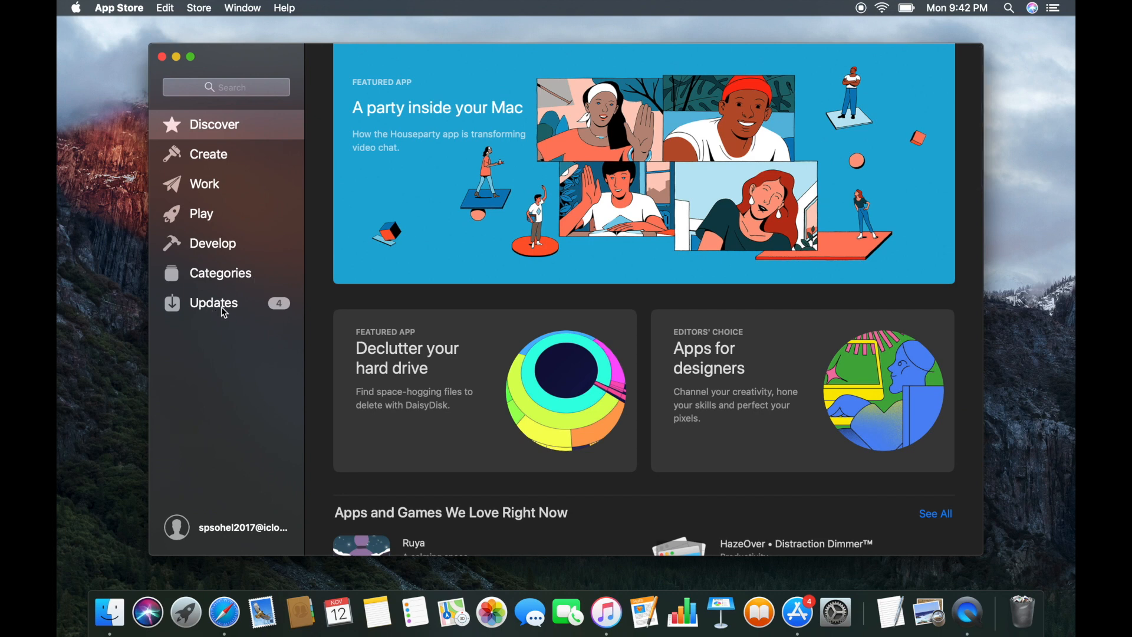
Show the Updates page listing Pages, Numbers, Keynote and iMovie
click(213, 303)
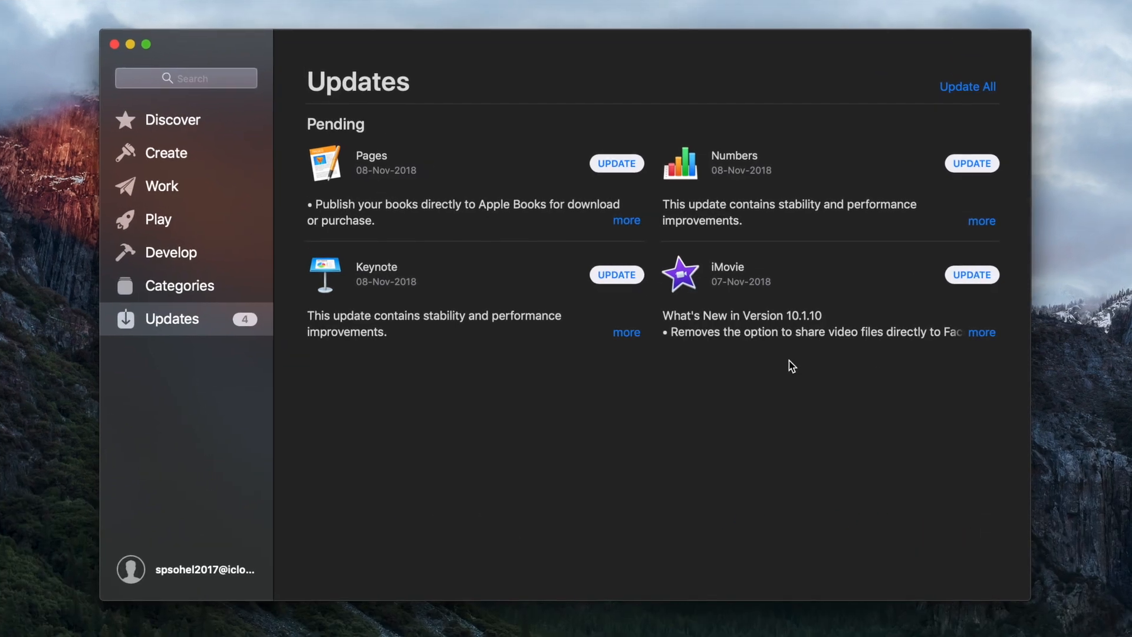
click(981, 332)
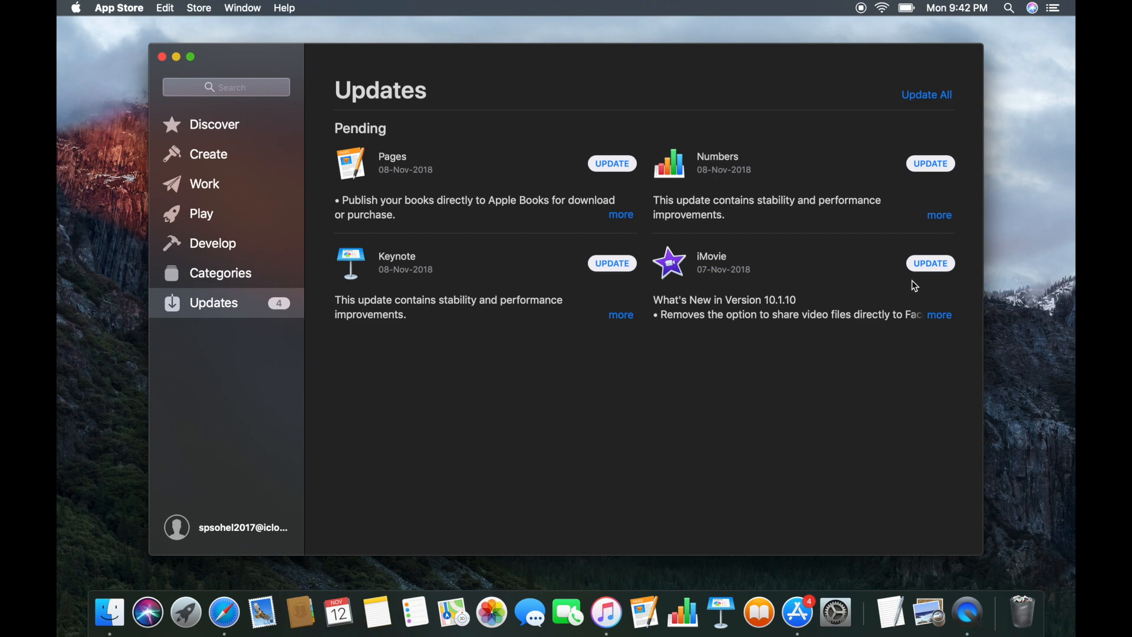
mouse_move(934, 269)
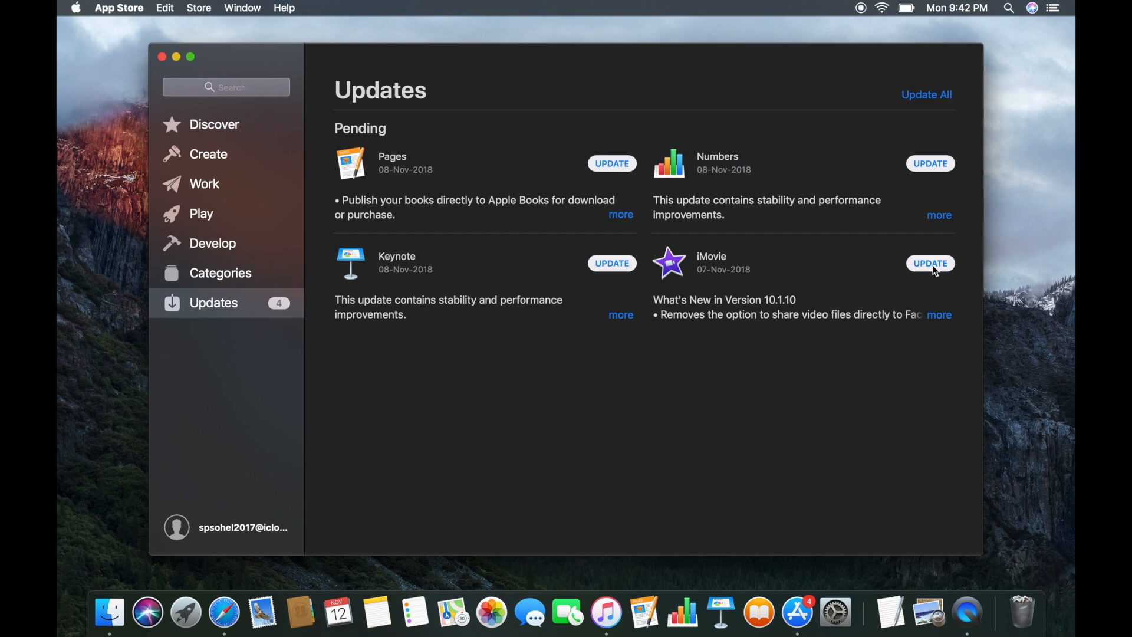
click(931, 263)
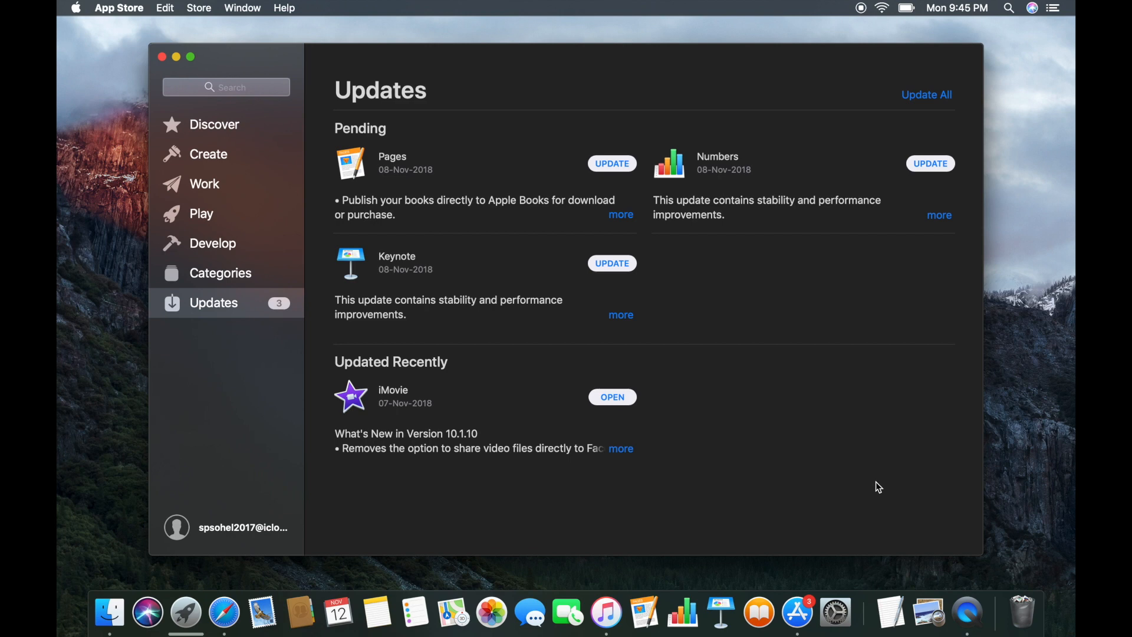
mouse_move(432, 385)
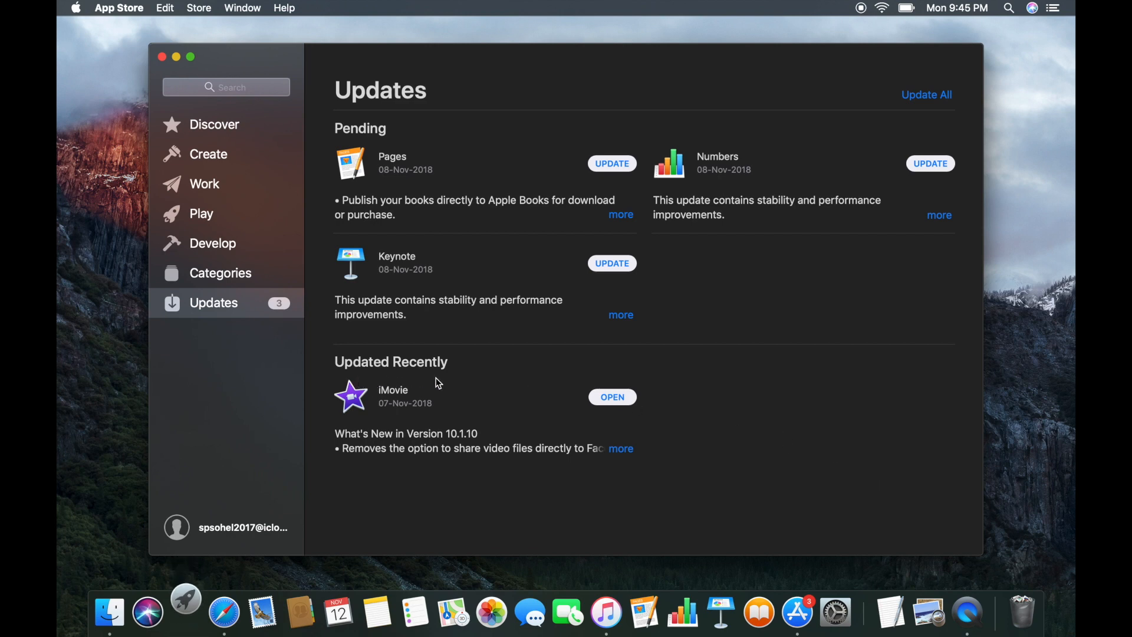
mouse_move(361, 512)
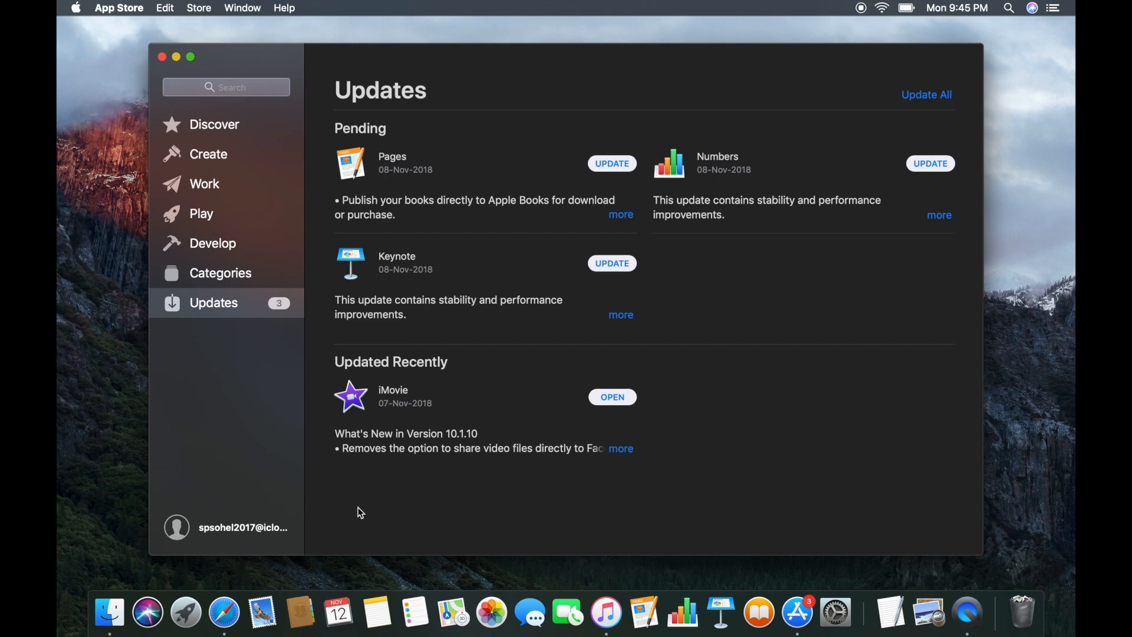
mouse_move(511, 469)
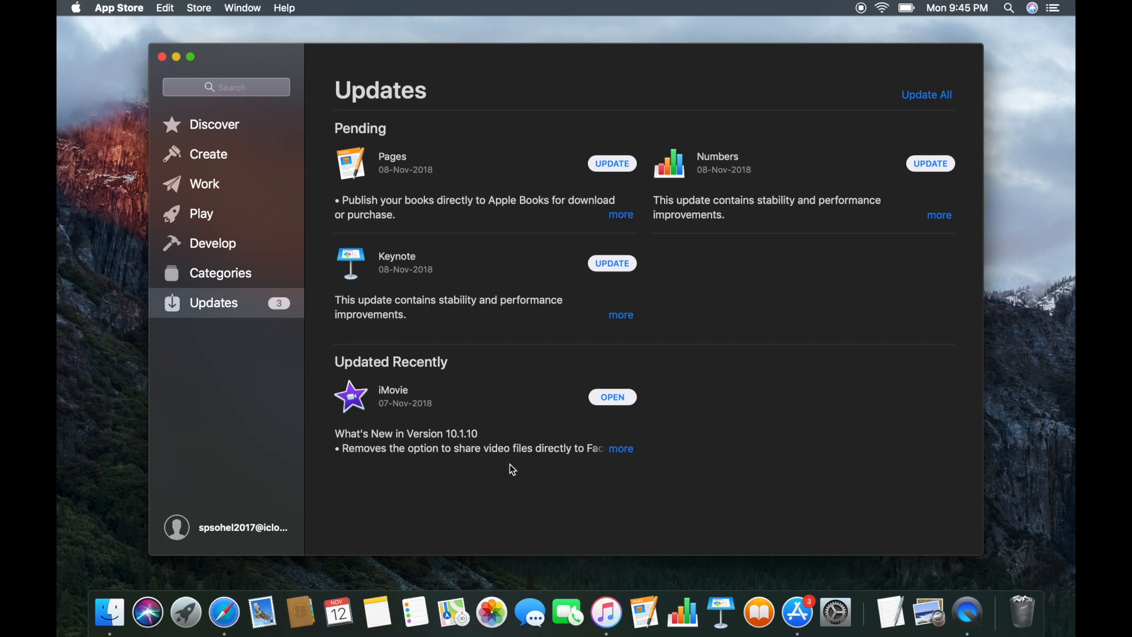